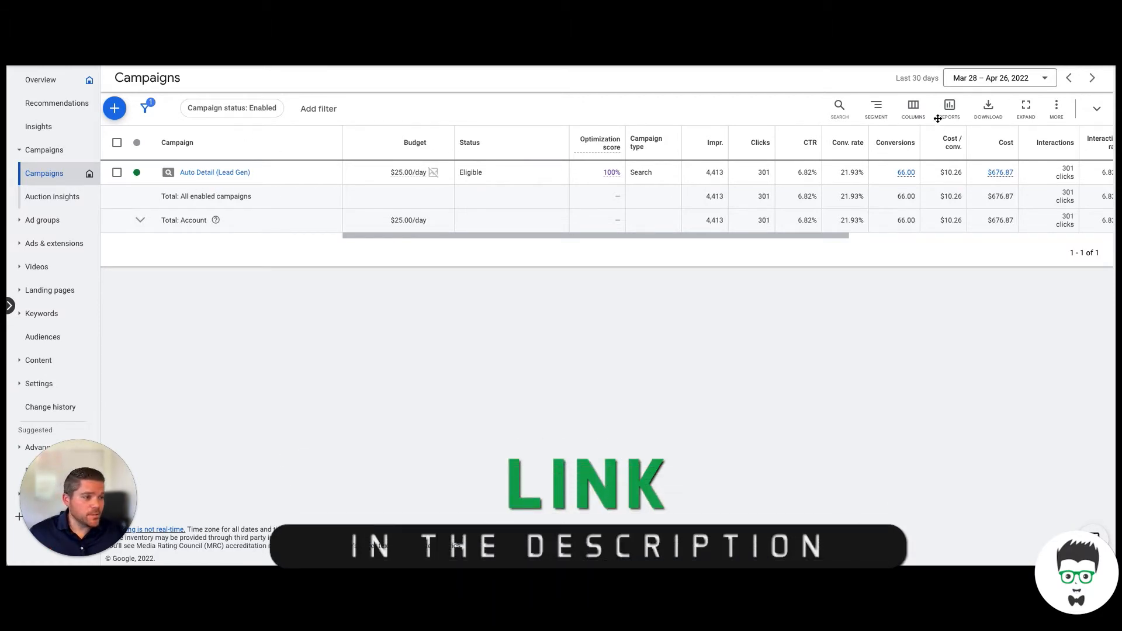
mouse_move(921, 87)
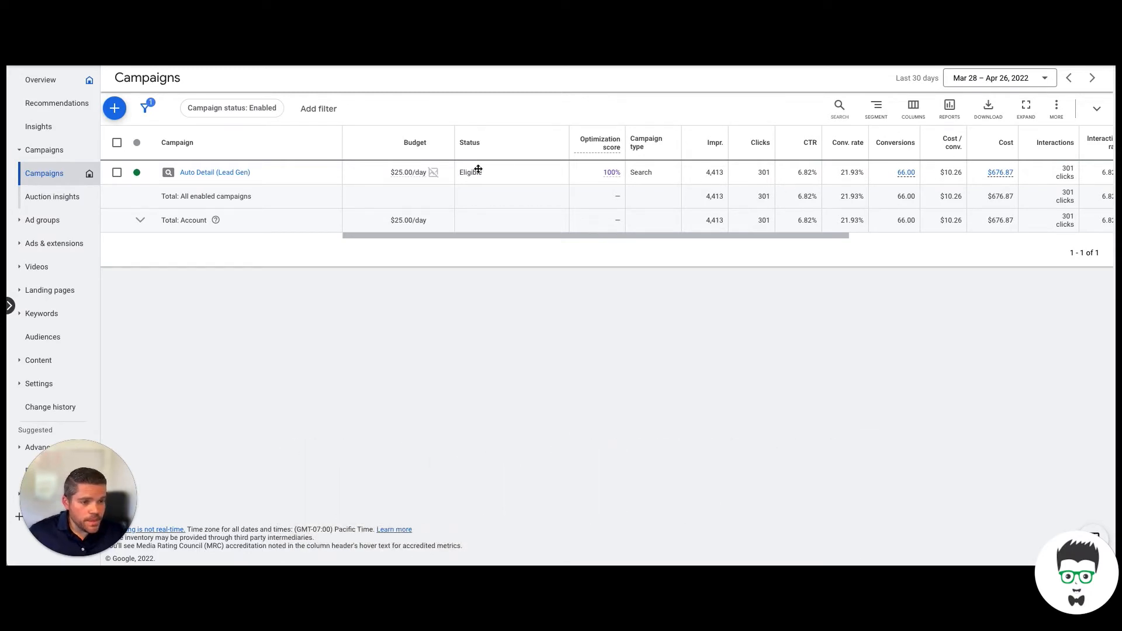
mouse_move(416, 172)
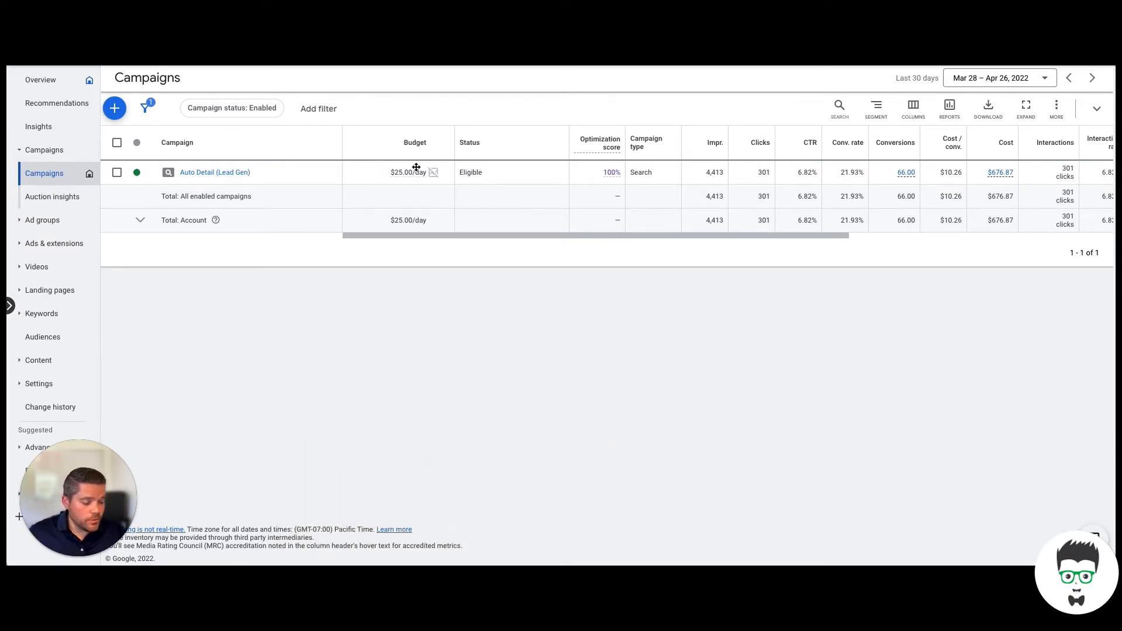
mouse_move(771, 180)
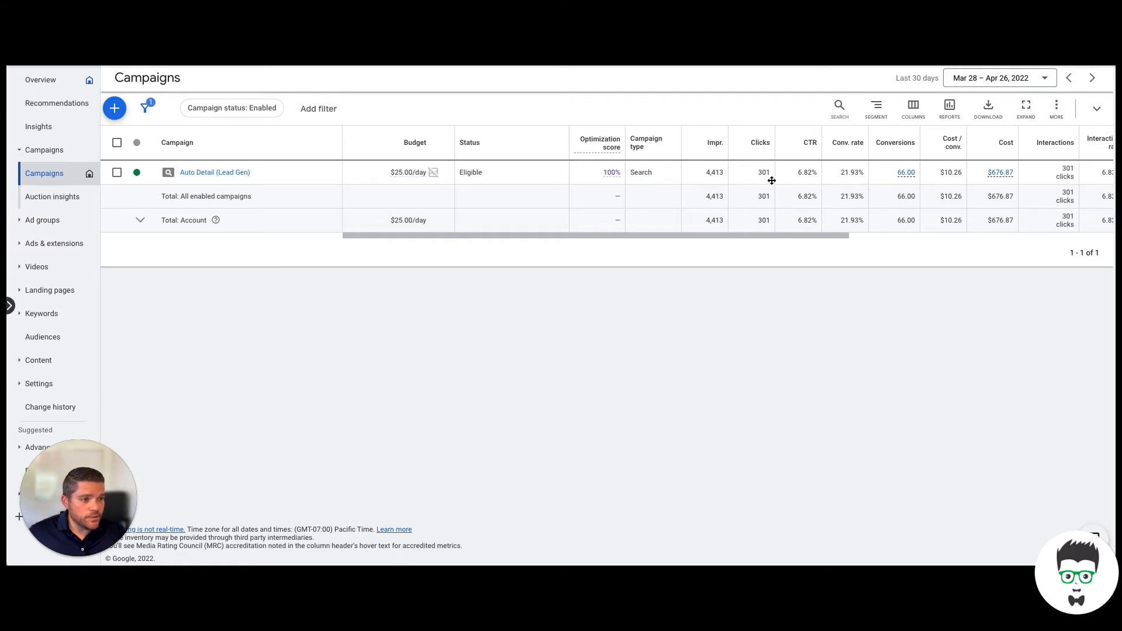
mouse_move(803, 187)
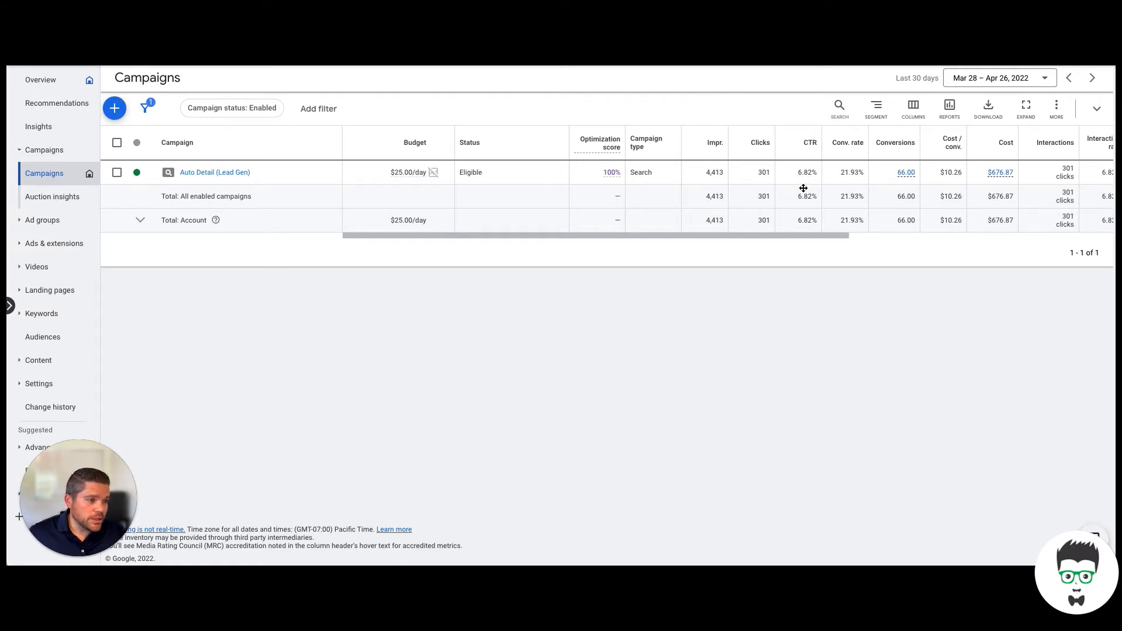
mouse_move(843, 177)
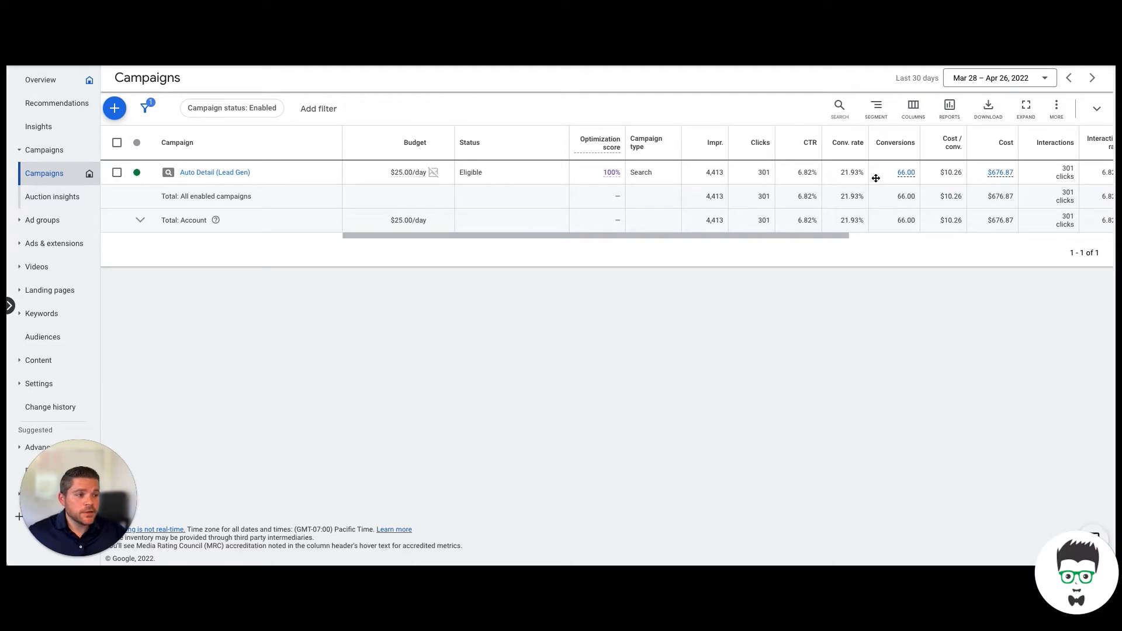
mouse_move(904, 196)
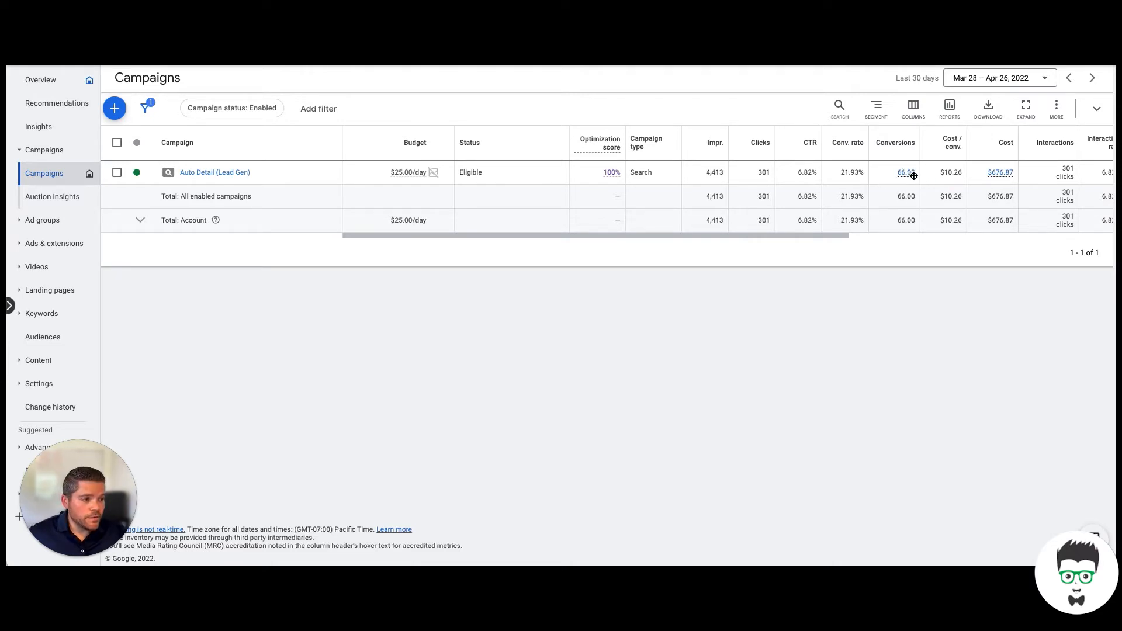
mouse_move(910, 172)
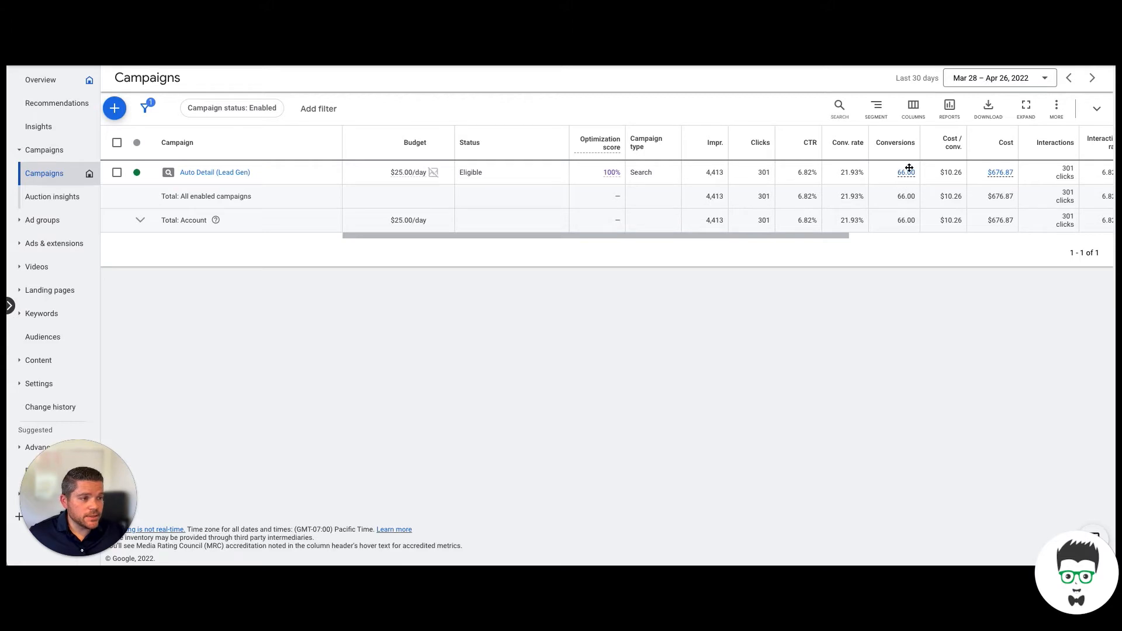
mouse_move(957, 186)
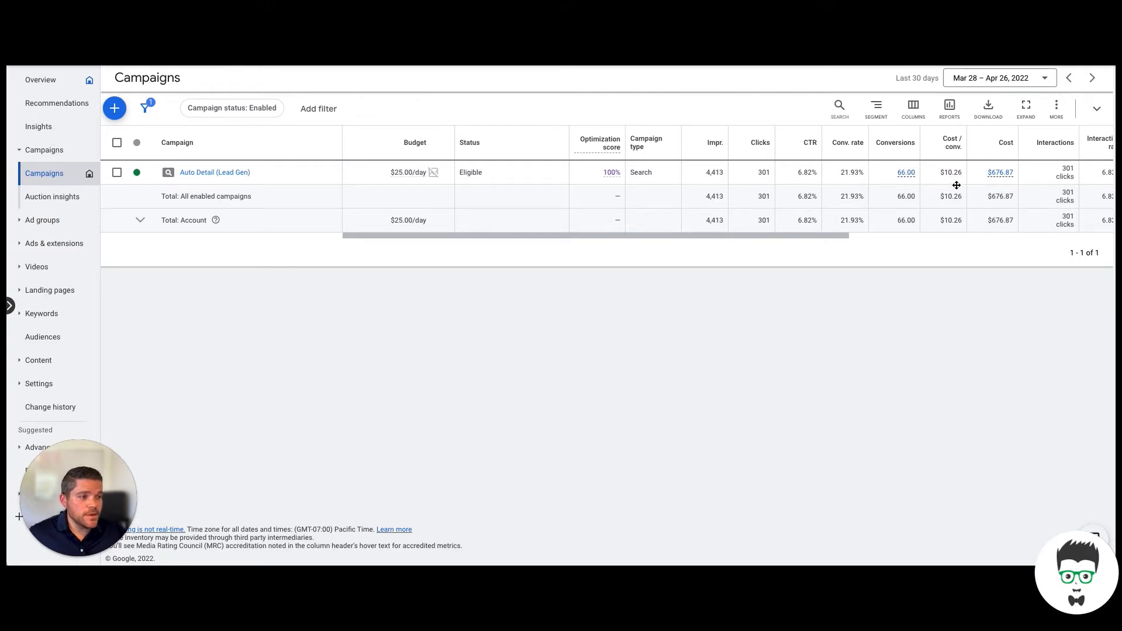
mouse_move(971, 185)
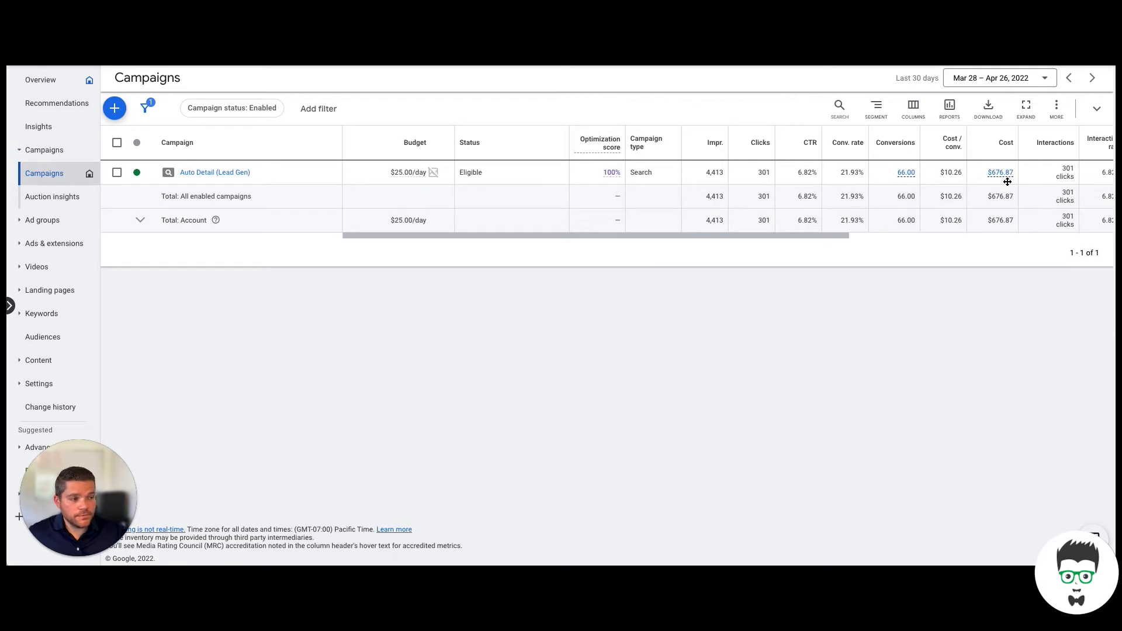
mouse_move(1013, 177)
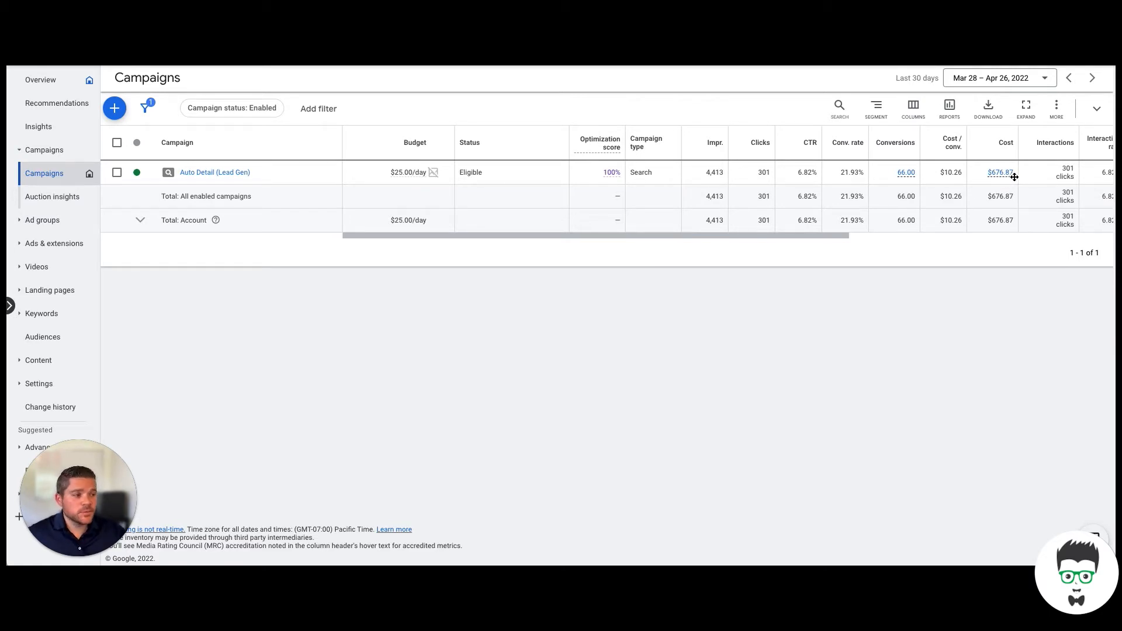
mouse_move(1008, 166)
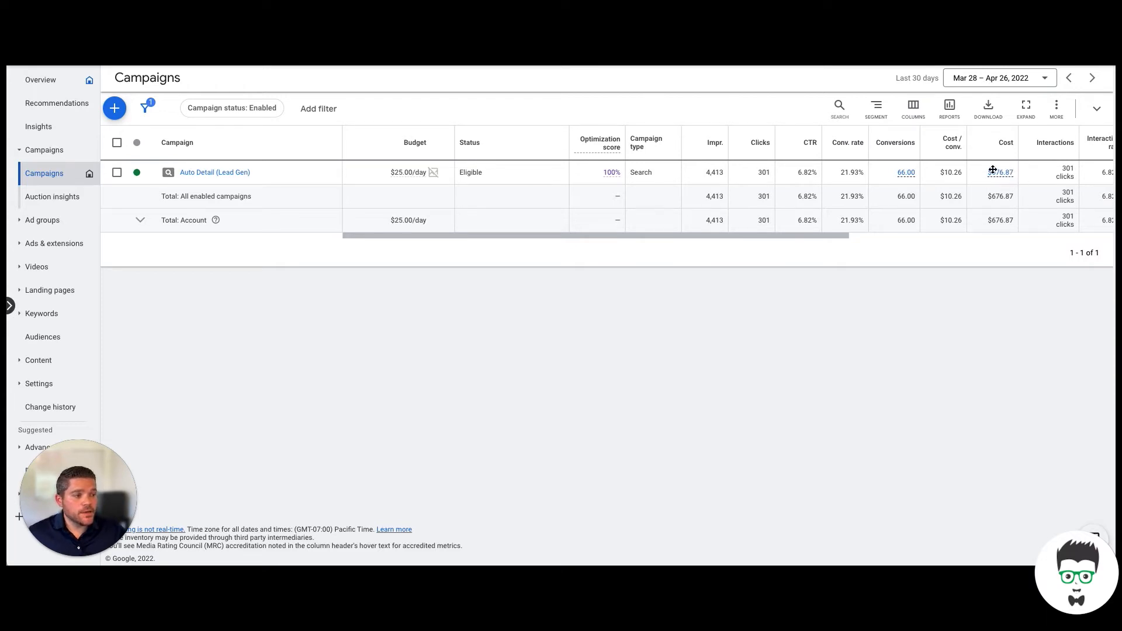
mouse_move(1045, 177)
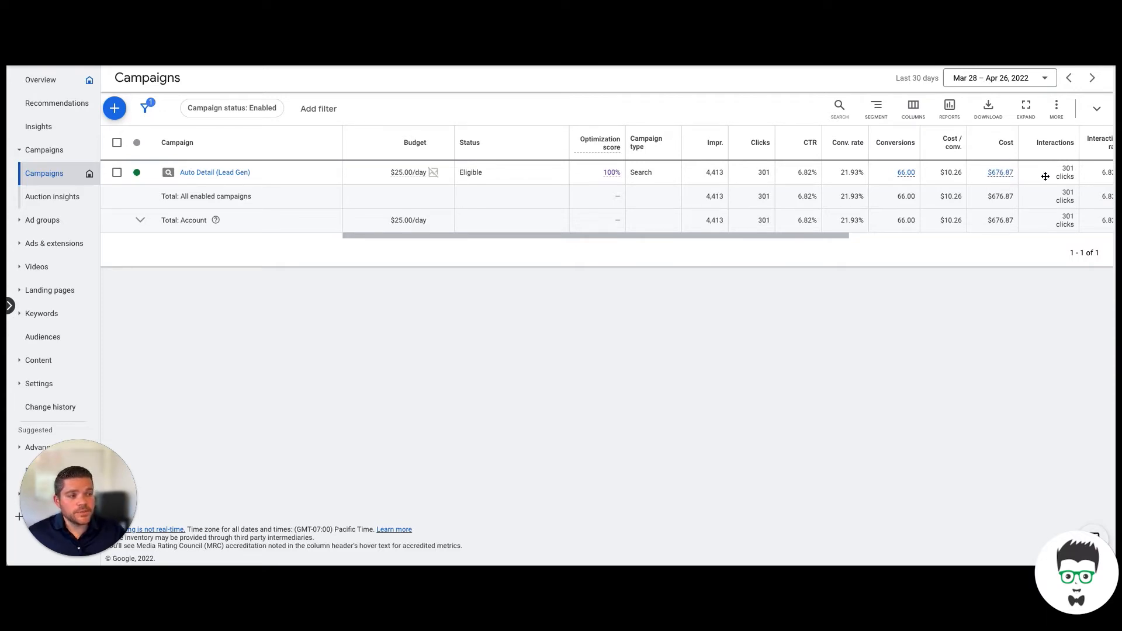
mouse_move(844, 176)
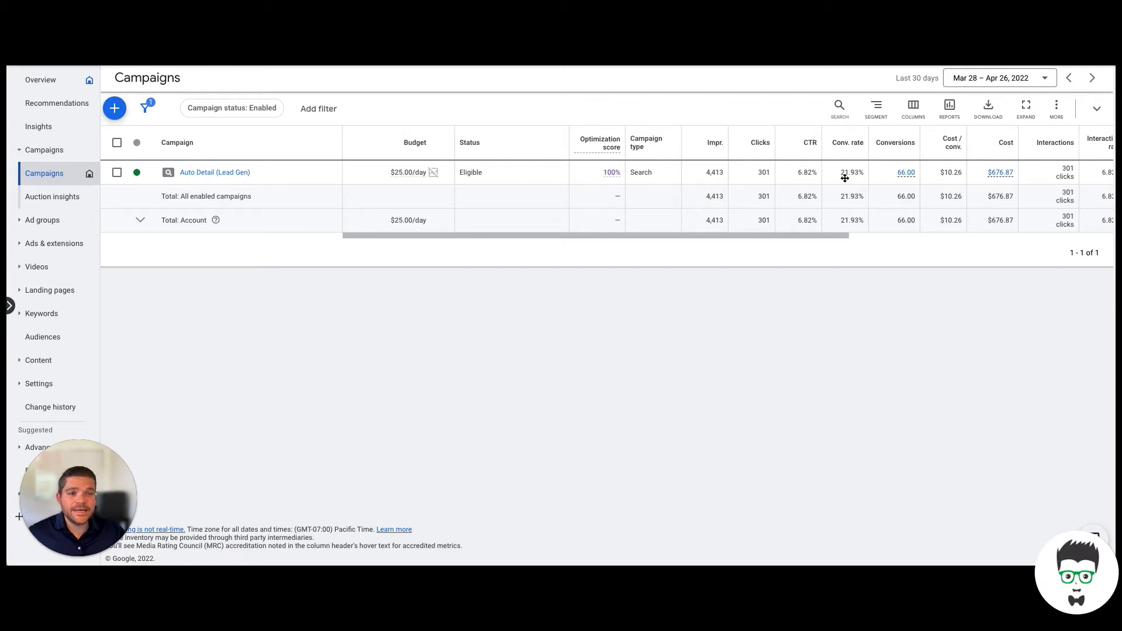
mouse_move(697, 173)
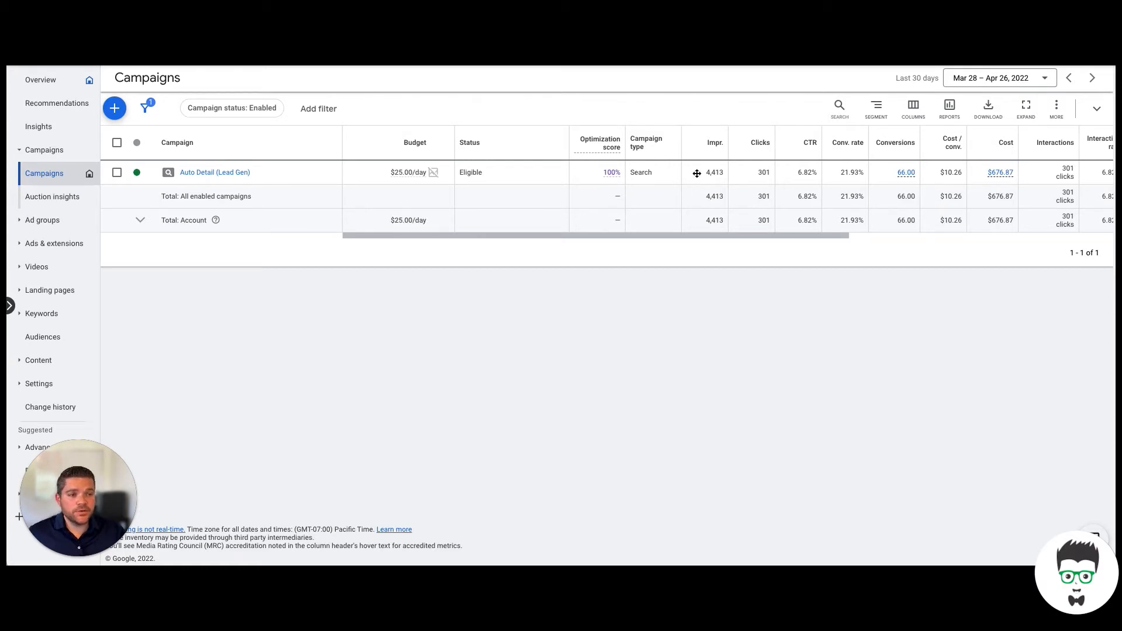
mouse_move(730, 171)
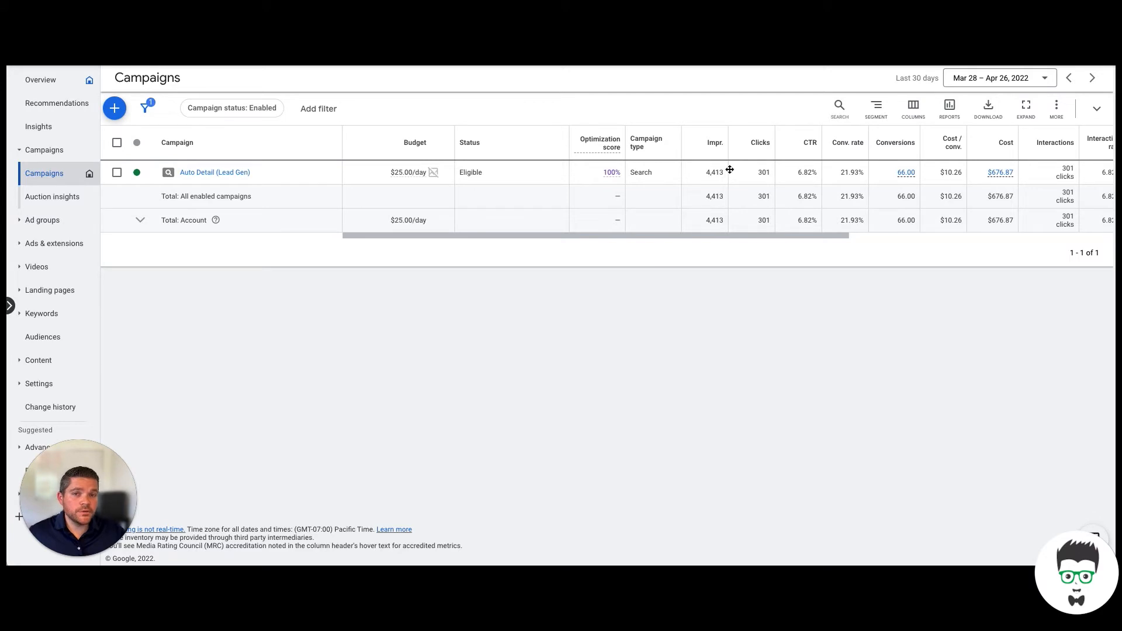
mouse_move(752, 168)
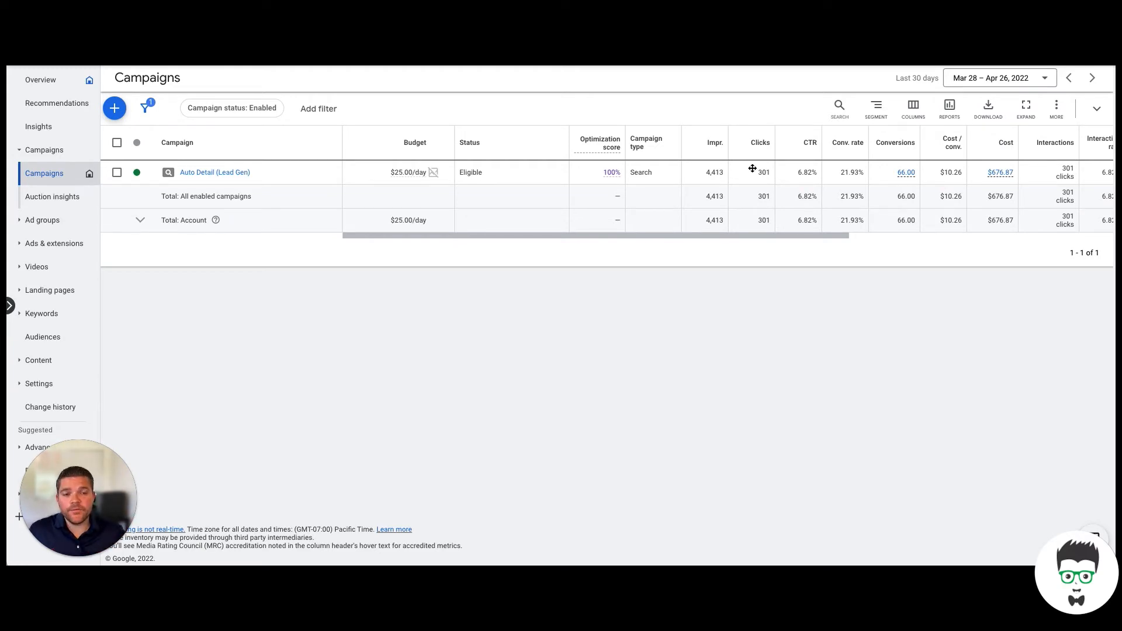
mouse_move(824, 164)
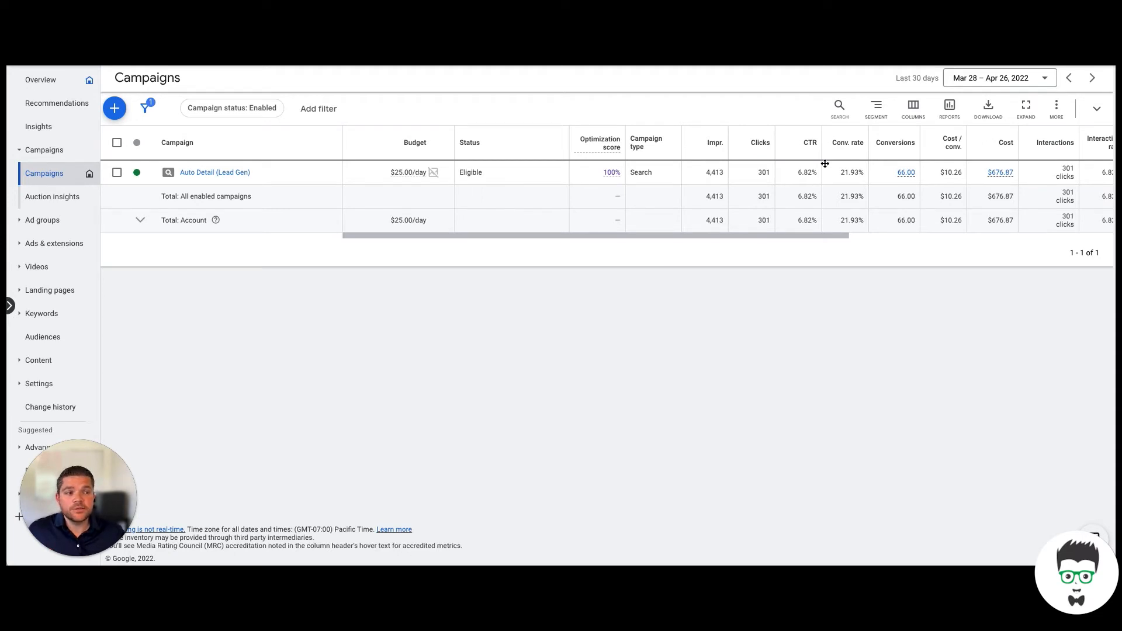
mouse_move(291, 285)
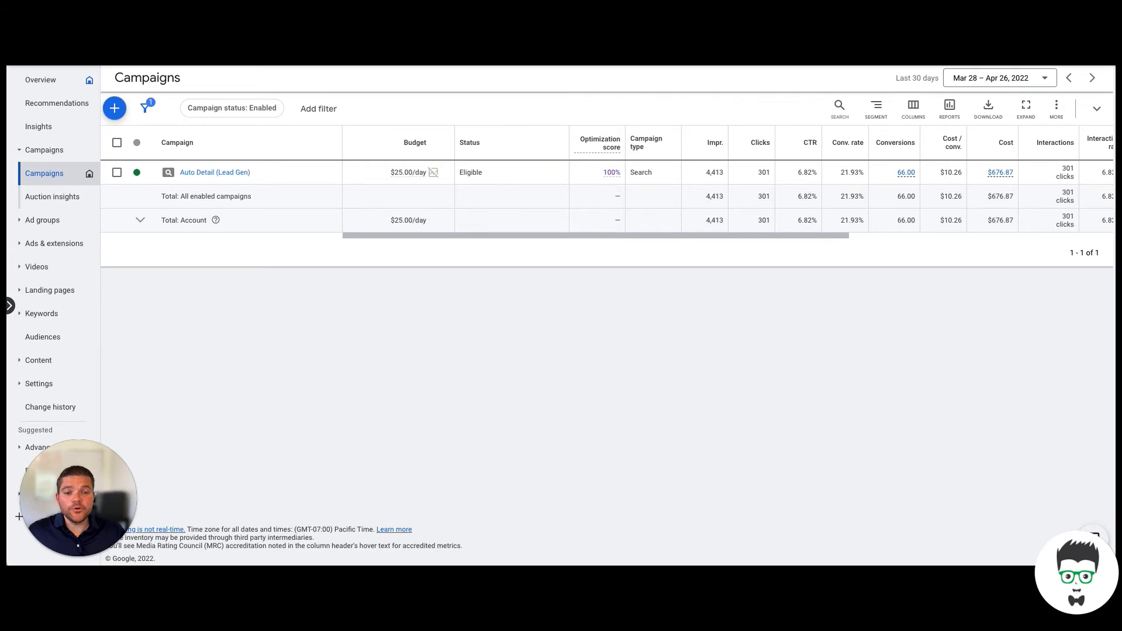
Show the Auto Detail (Lead Gen) campaign's search keywords report via the Keywords section of the left navigation
left_click(215, 172)
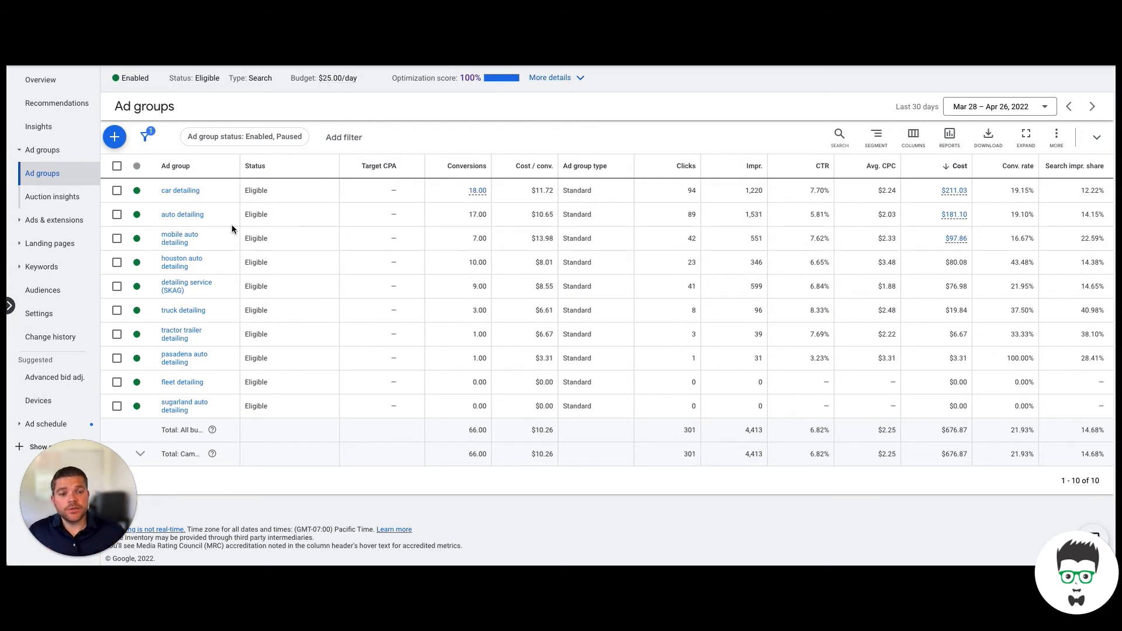
mouse_move(203, 257)
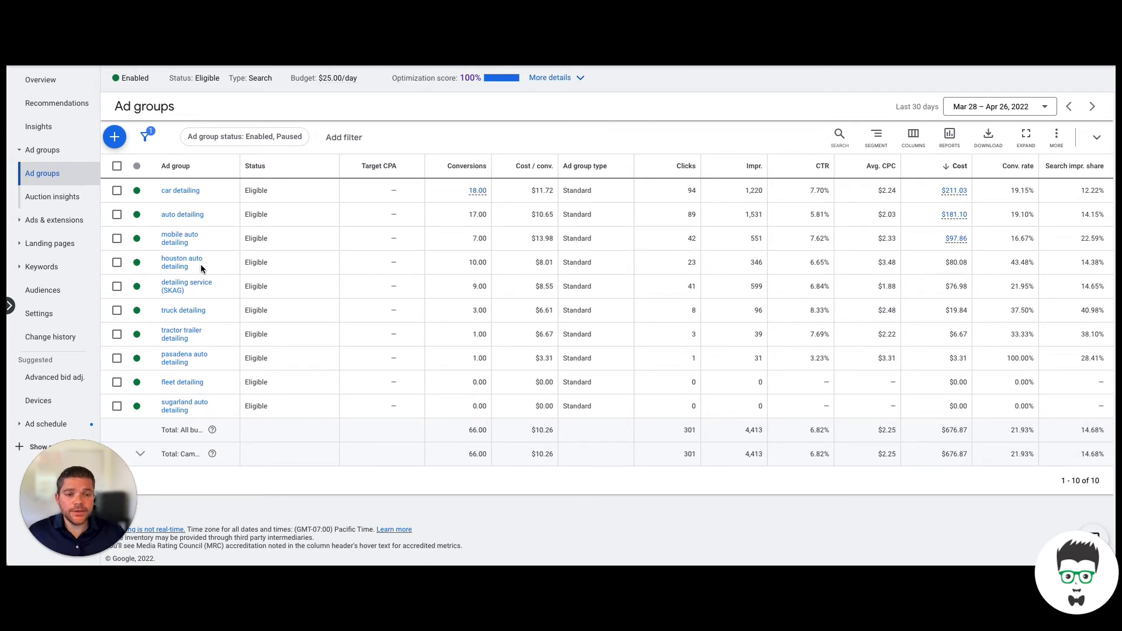
mouse_move(205, 257)
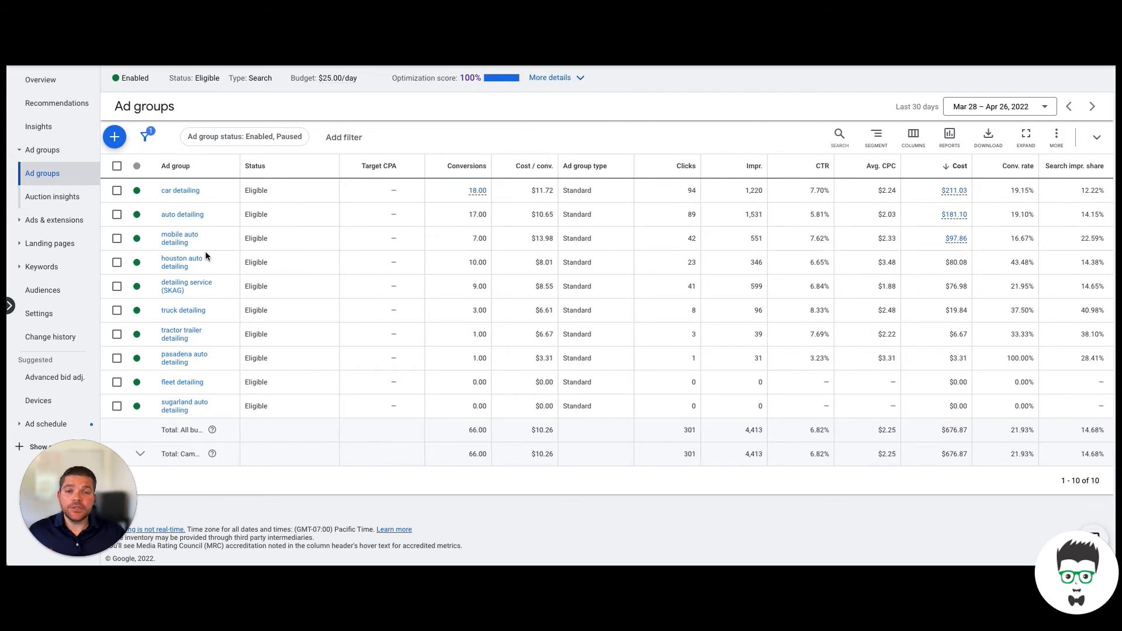
mouse_move(172, 231)
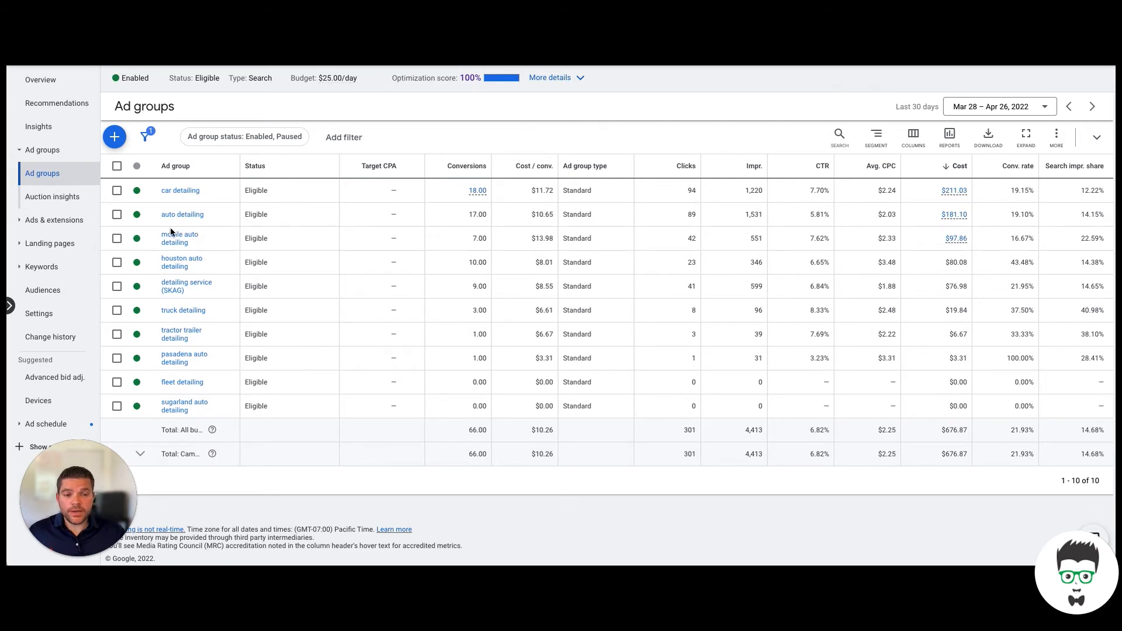
mouse_move(162, 197)
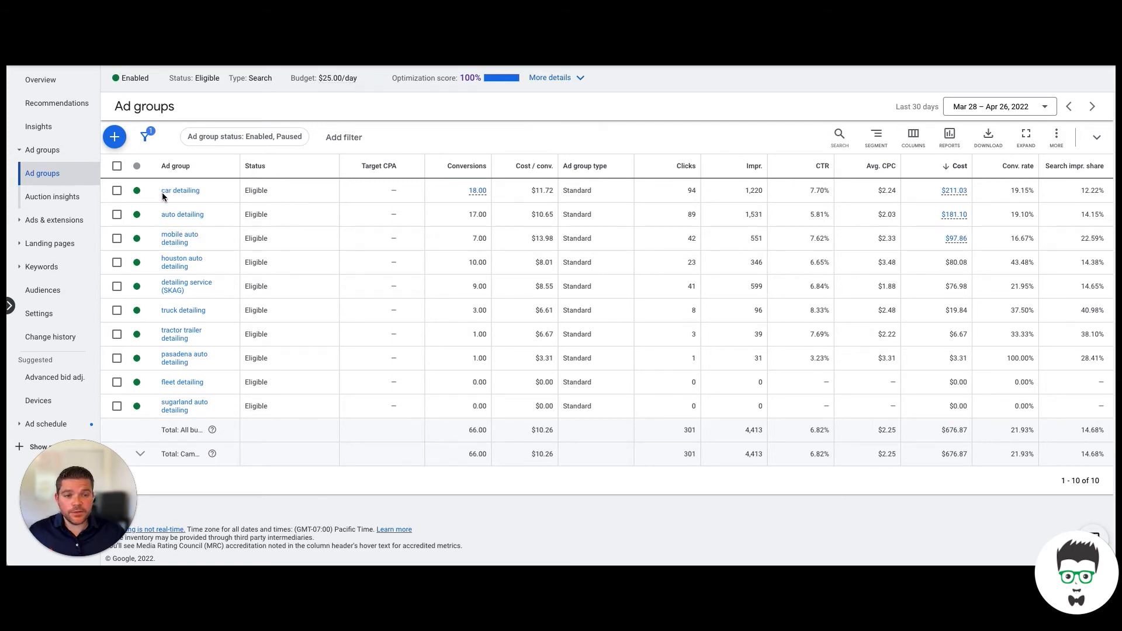
mouse_move(207, 206)
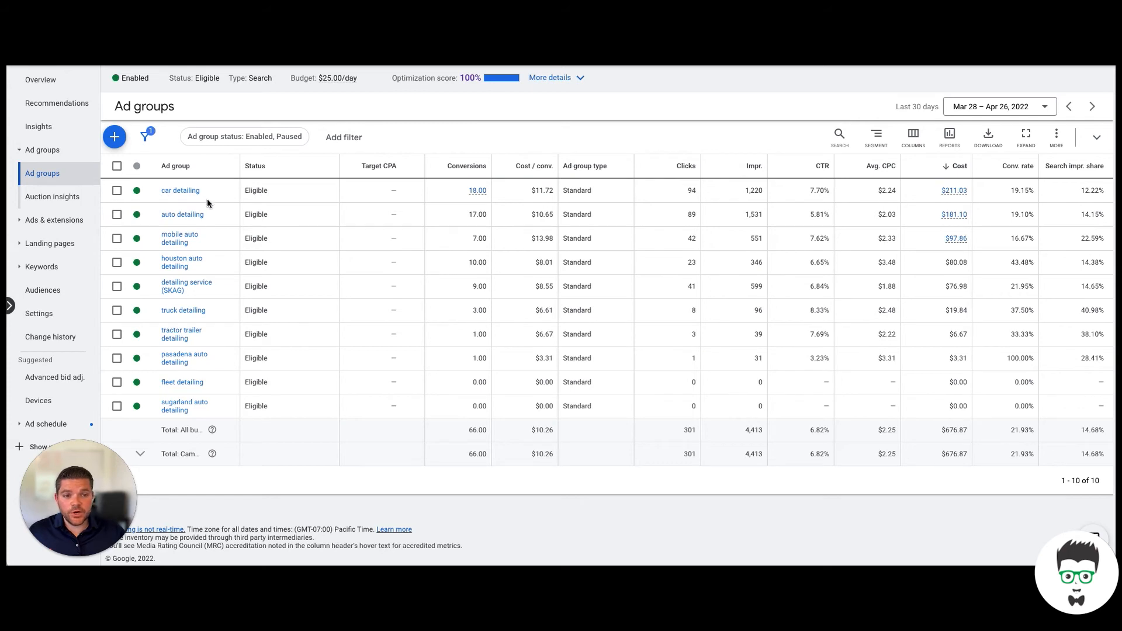
mouse_move(172, 264)
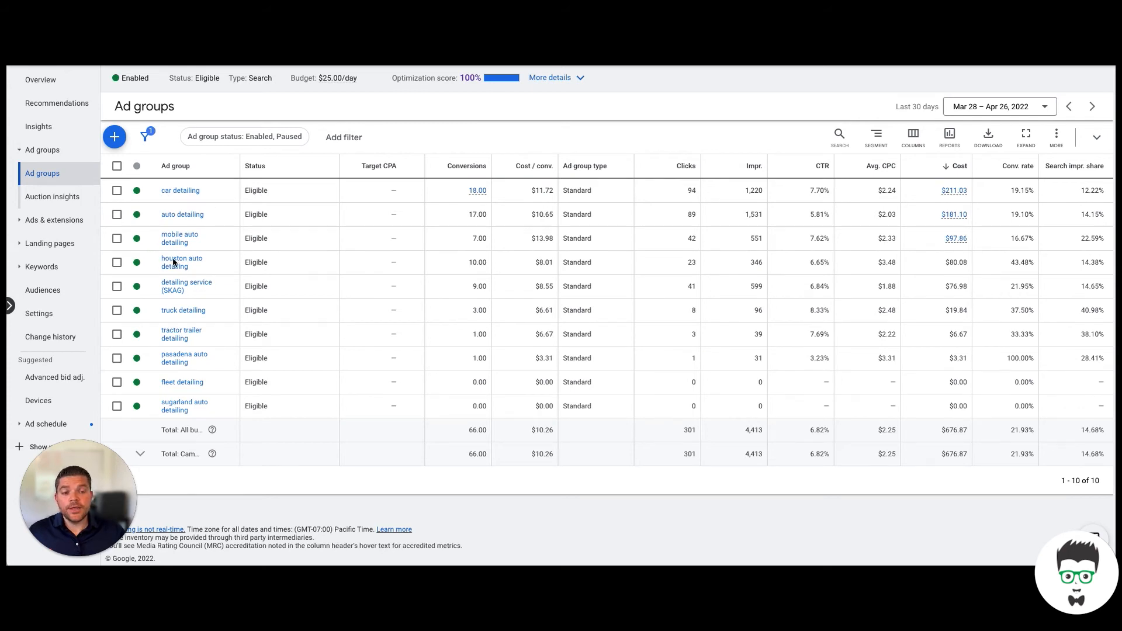
mouse_move(208, 269)
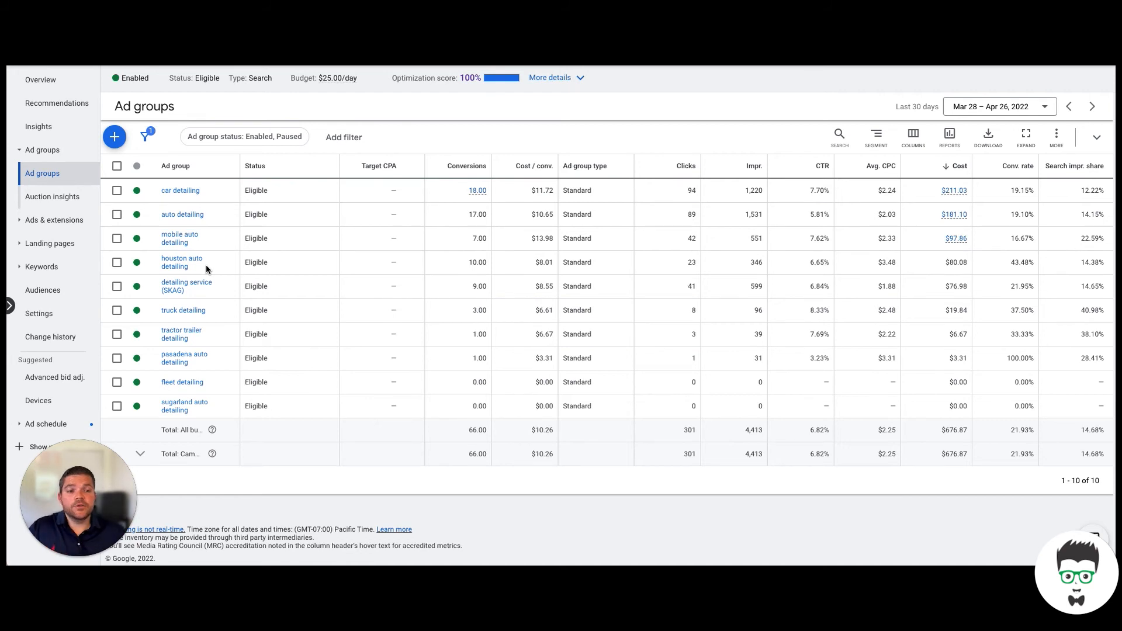
mouse_move(41, 209)
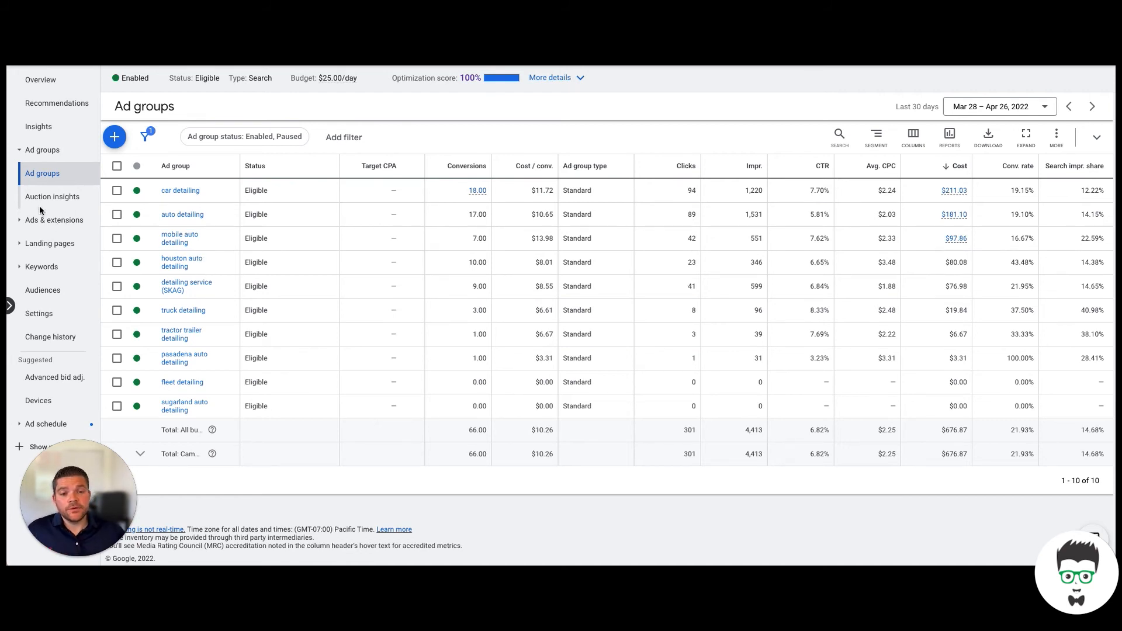
mouse_move(41, 267)
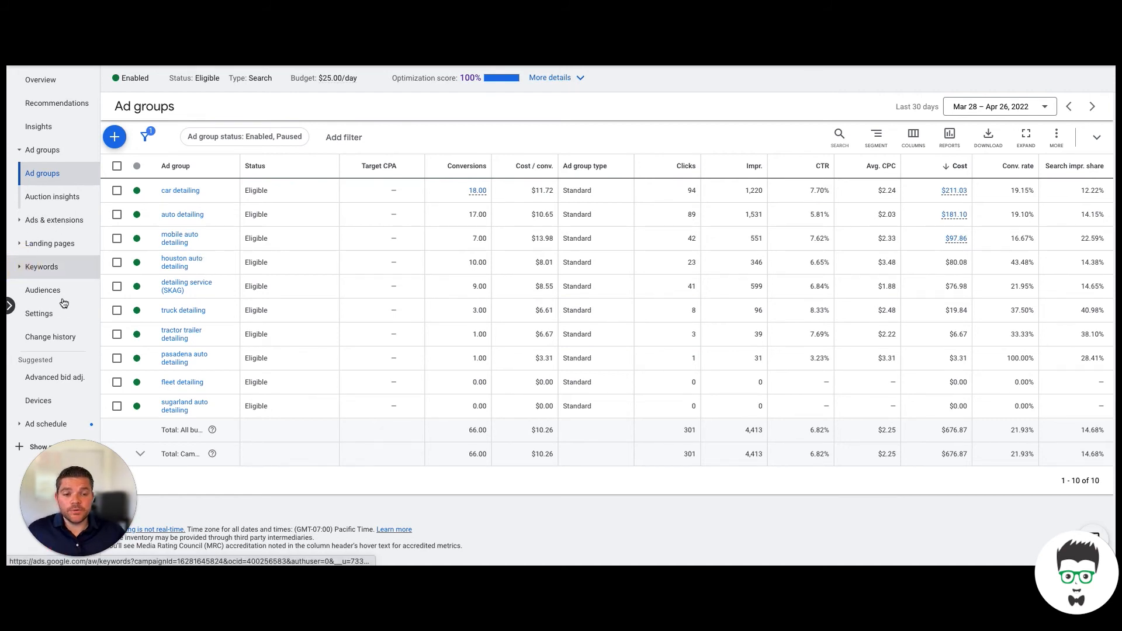
left_click(43, 267)
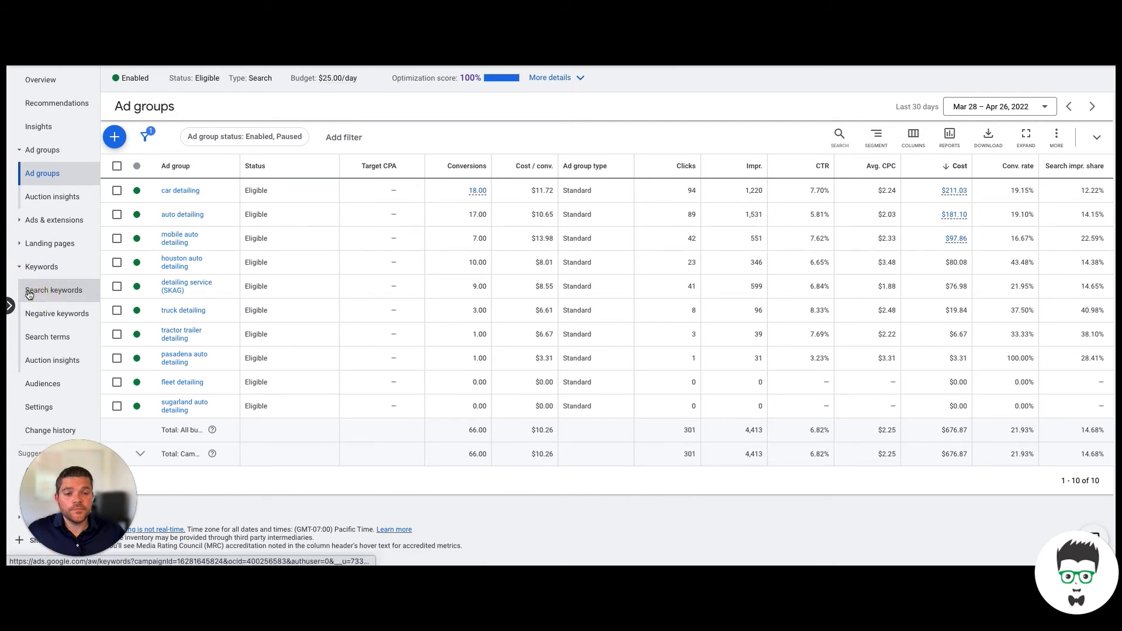
left_click(52, 290)
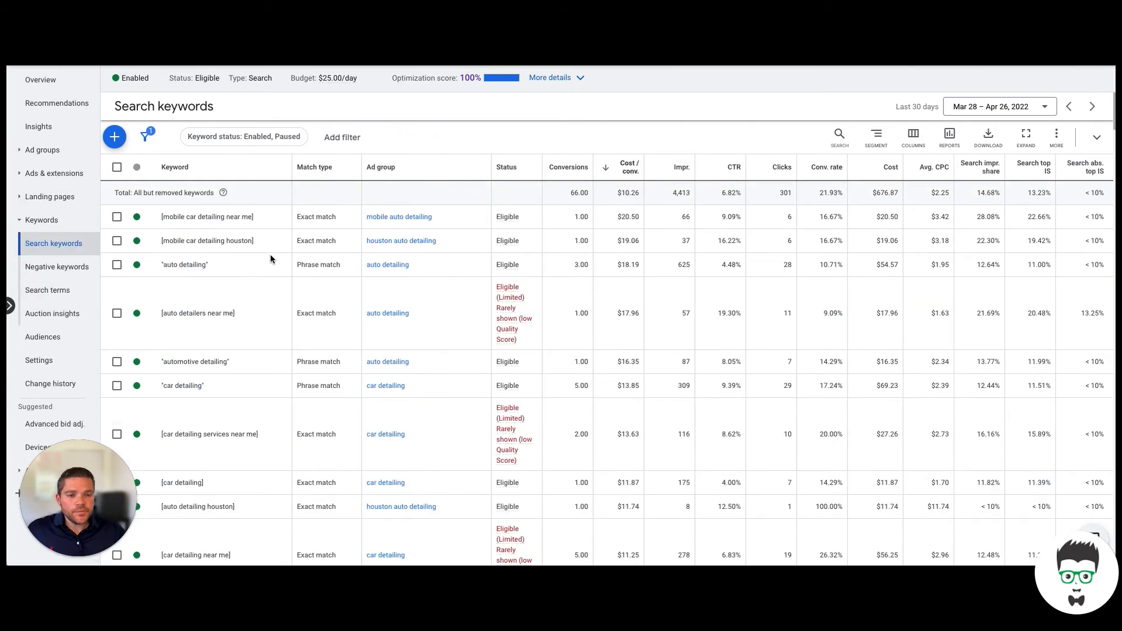
mouse_move(250, 213)
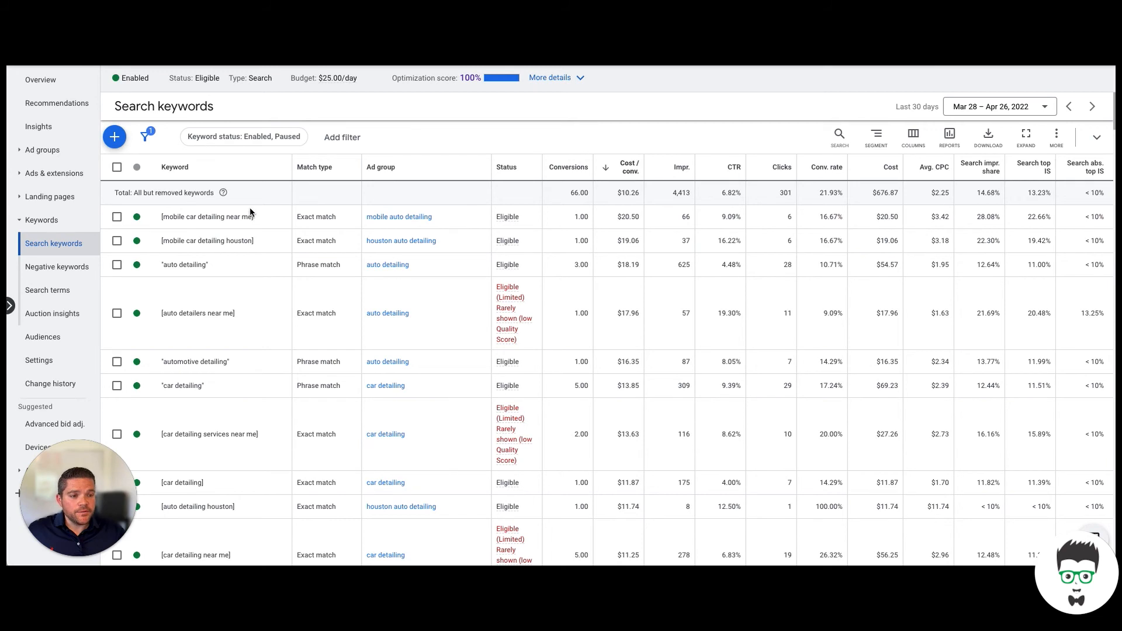
mouse_move(263, 221)
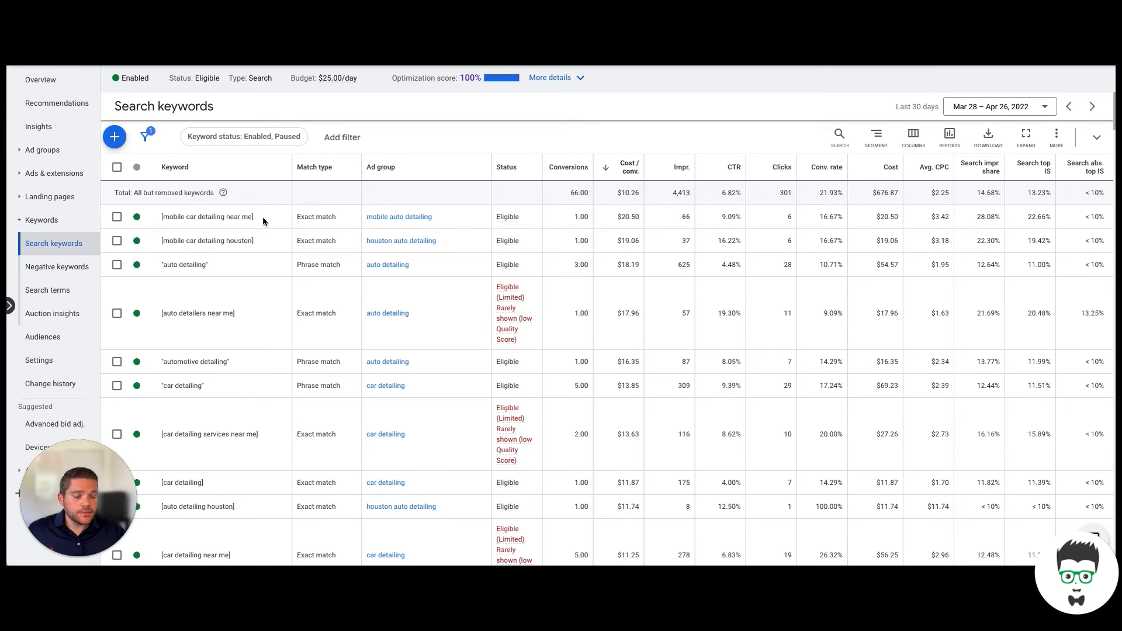
mouse_move(160, 224)
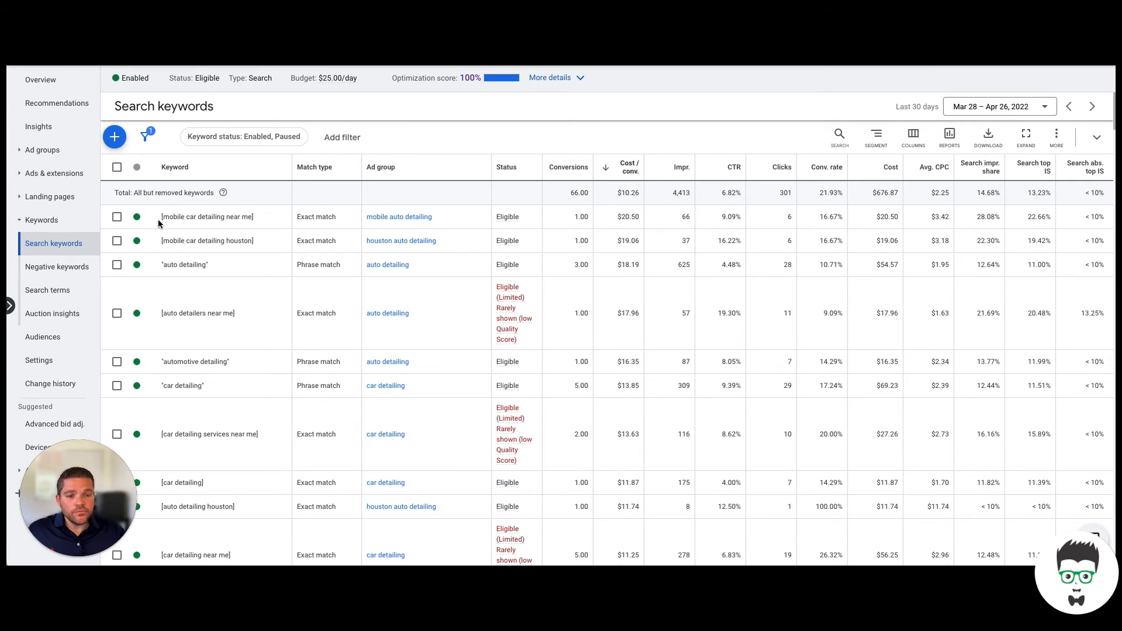
mouse_move(247, 224)
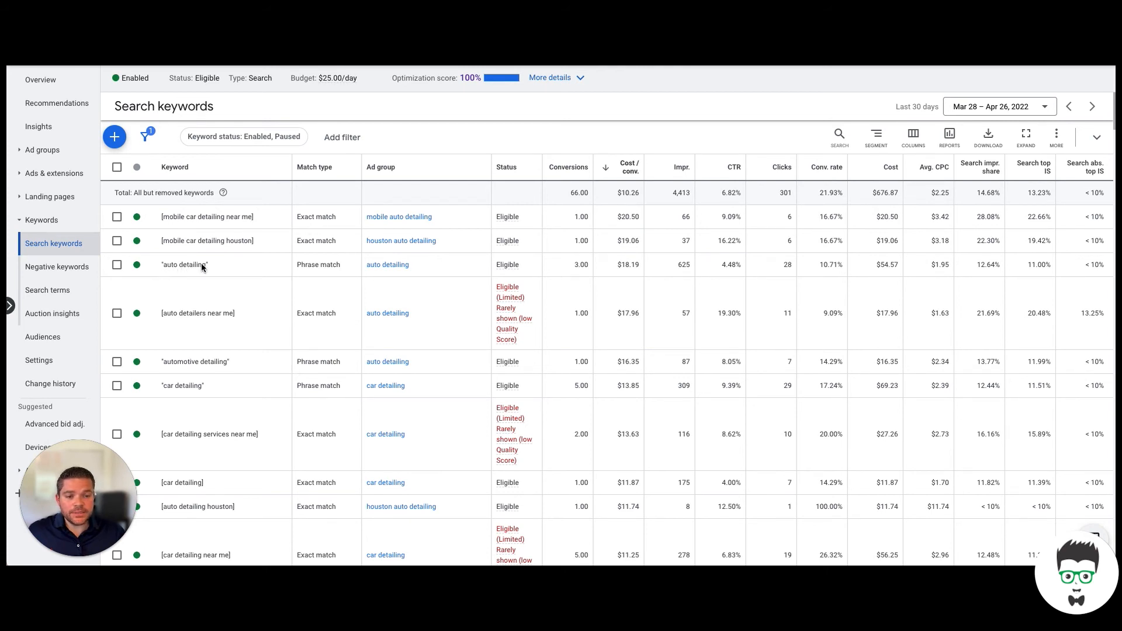
mouse_move(211, 258)
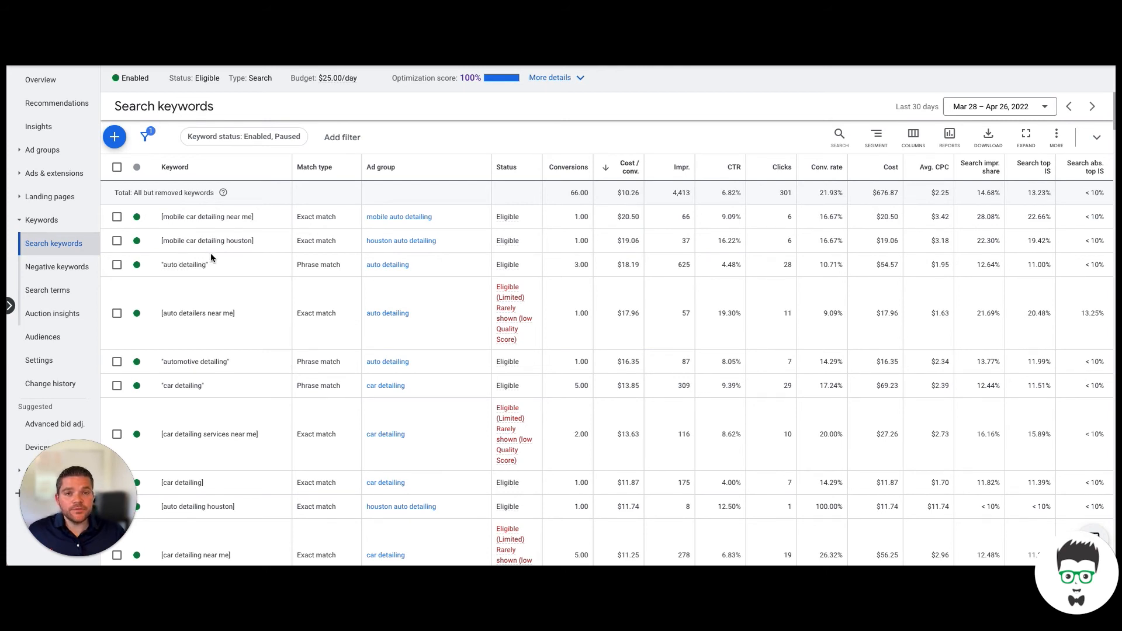
mouse_move(219, 269)
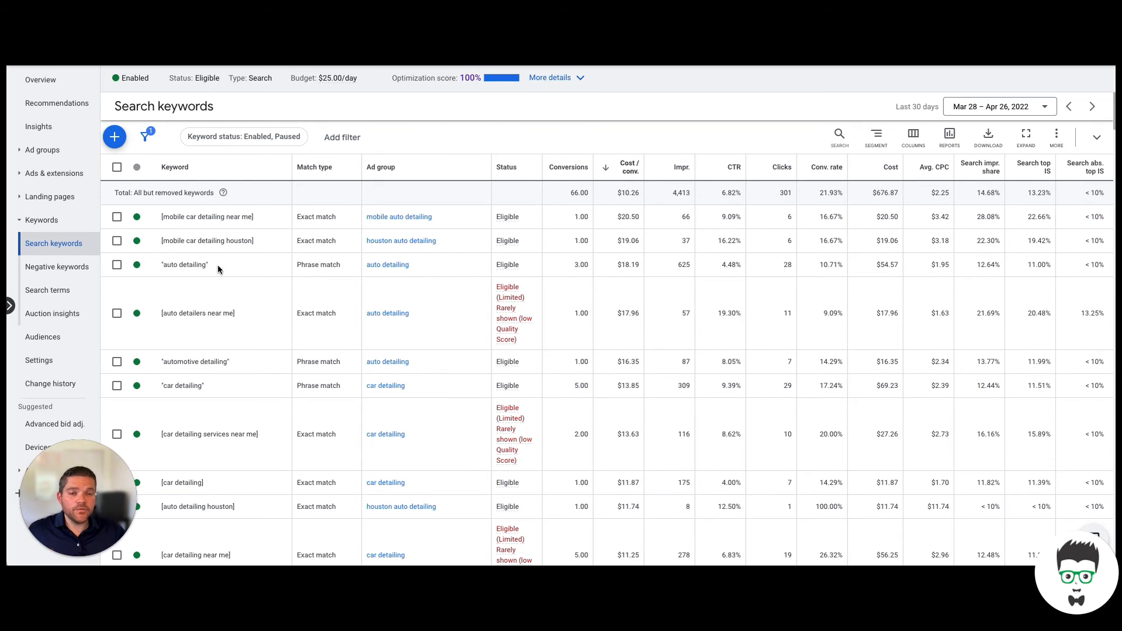
mouse_move(173, 246)
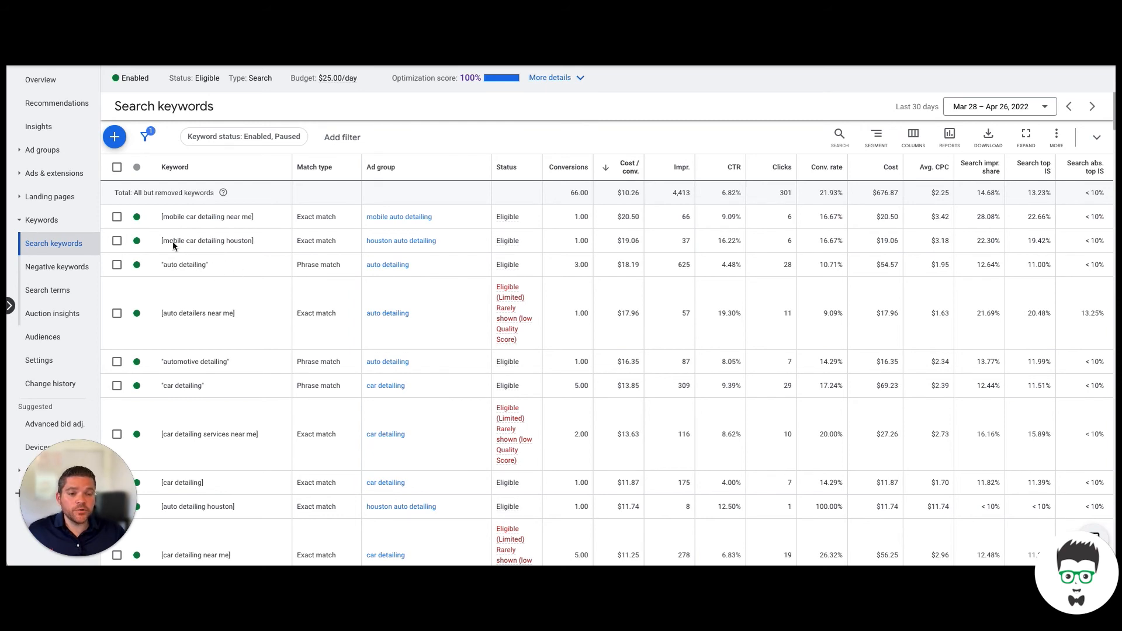
mouse_move(200, 248)
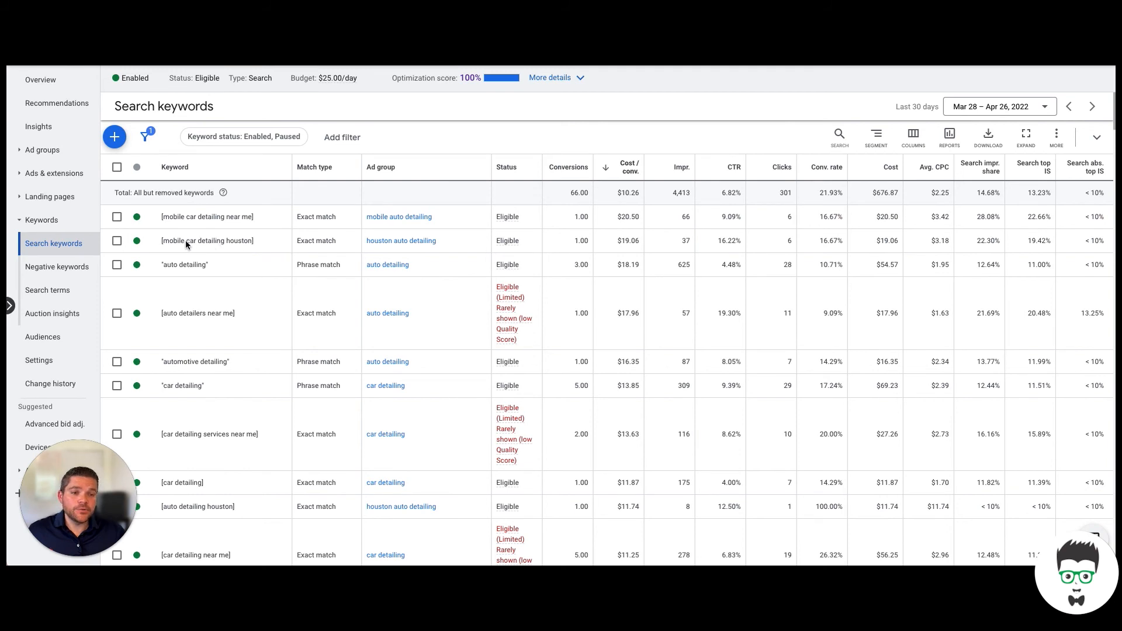
mouse_move(59, 107)
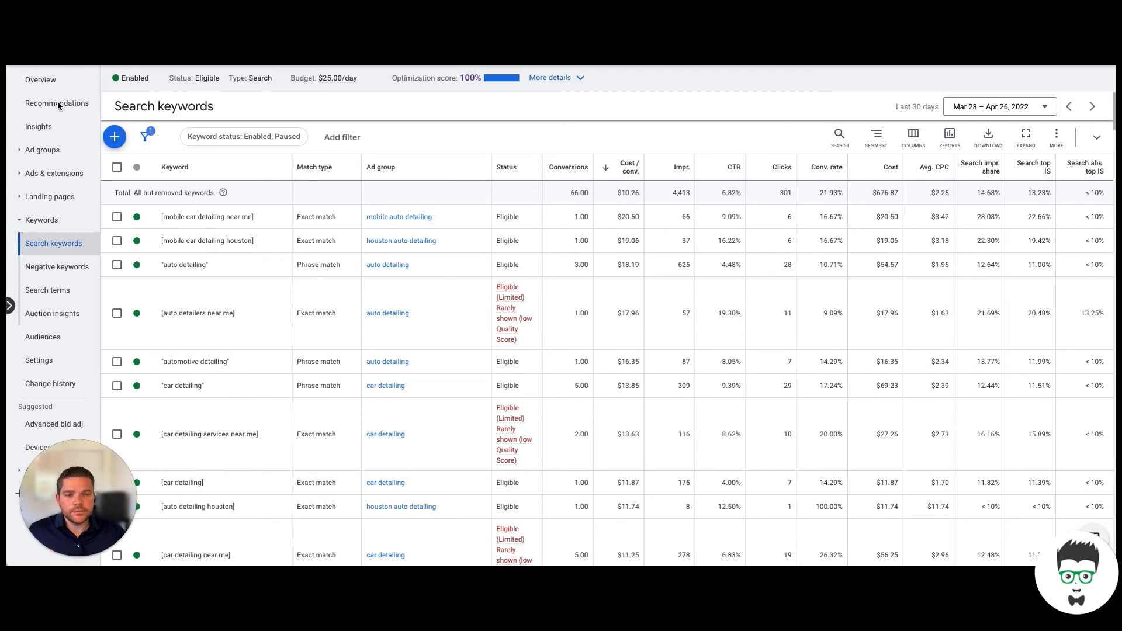